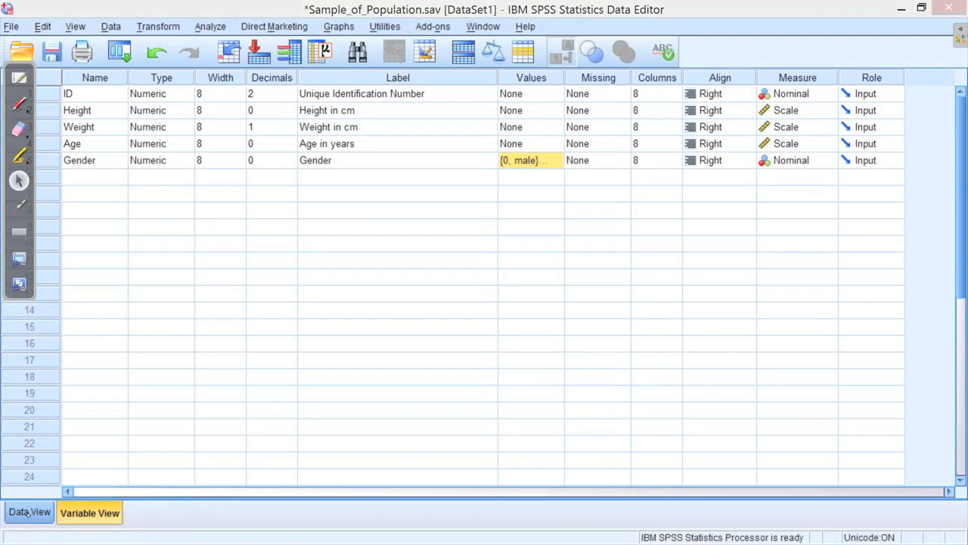
Check the Gender case values in Data View, then return to Variable View
left_click(31, 511)
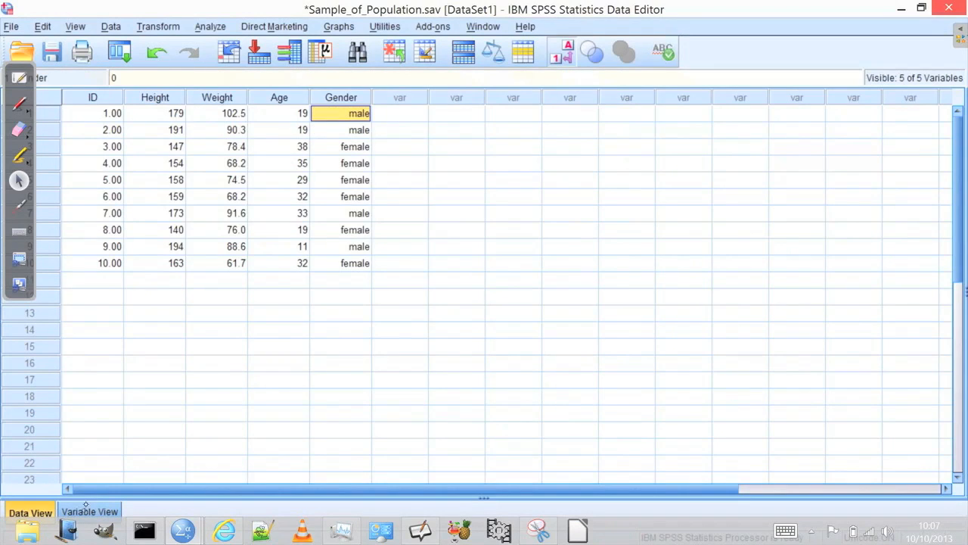
left_click(89, 511)
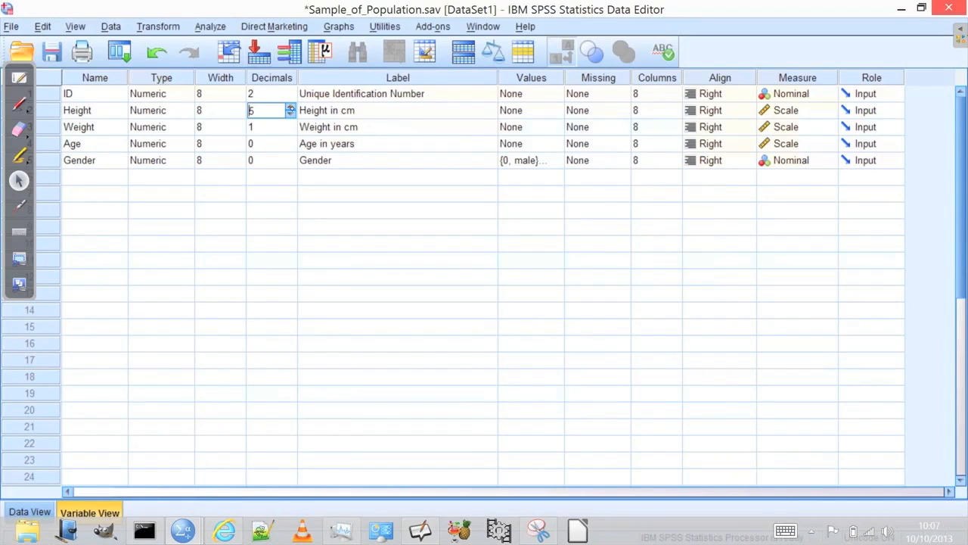
Adjust the Decimals spinner on the Height row back to 0
left_click(290, 106)
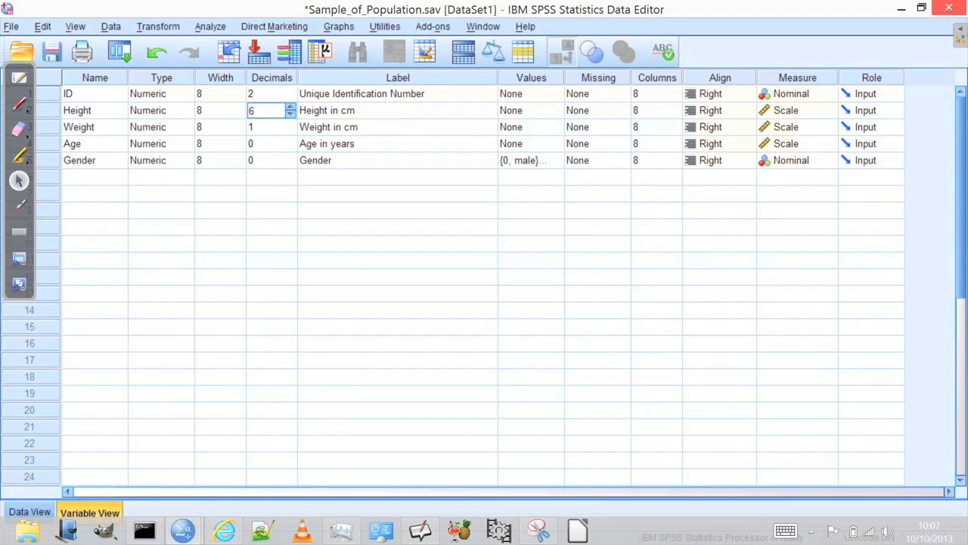
left_click(269, 127)
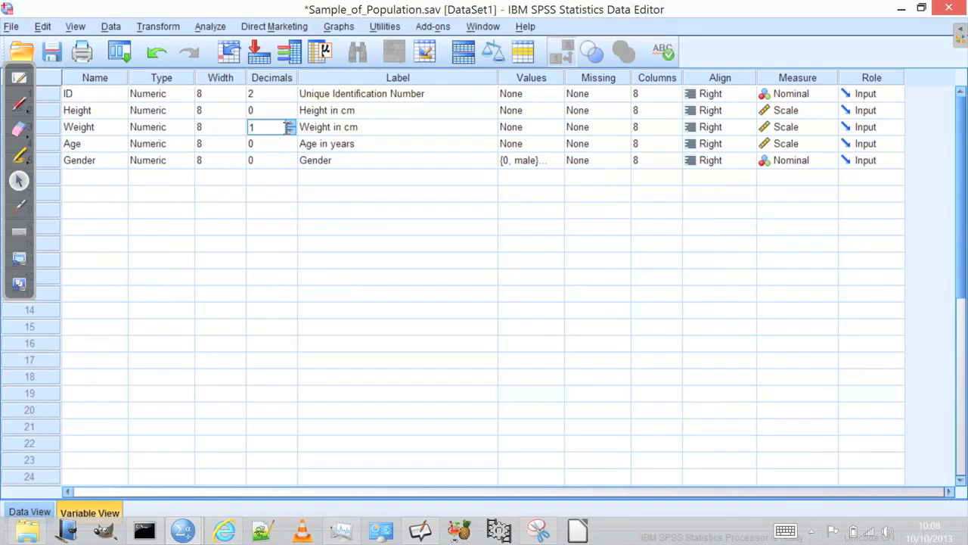
Leave the SPSS Data Editor for the Open-Sankoré slide on Categorical Data
left_click(30, 511)
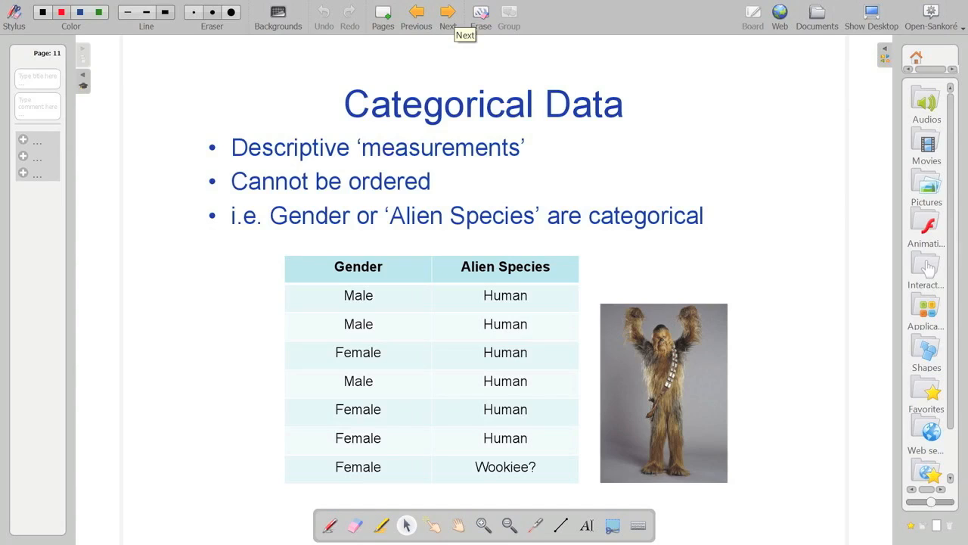
Advance to the Gender bar chart slide, mark the Male count and bar heights, then clear the annotations
left_click(446, 14)
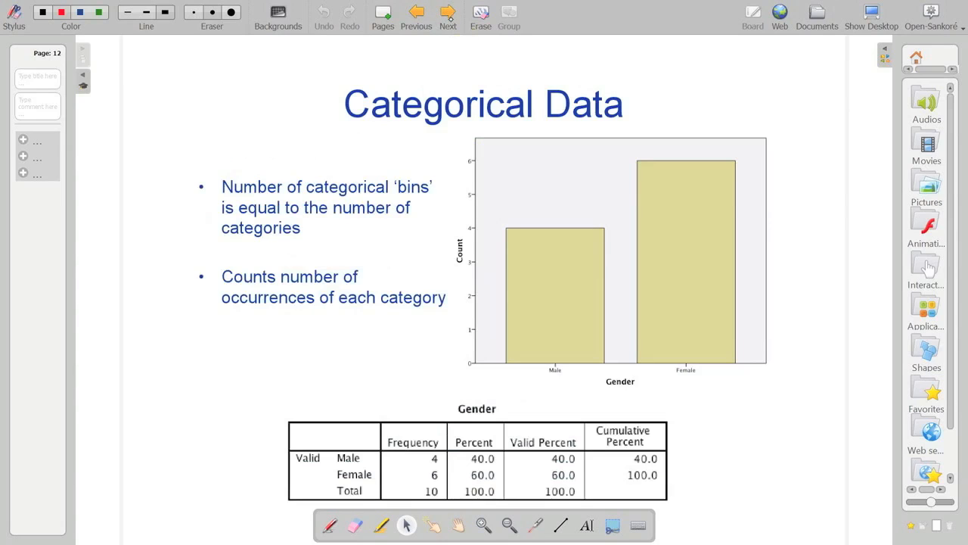
mouse_move(447, 14)
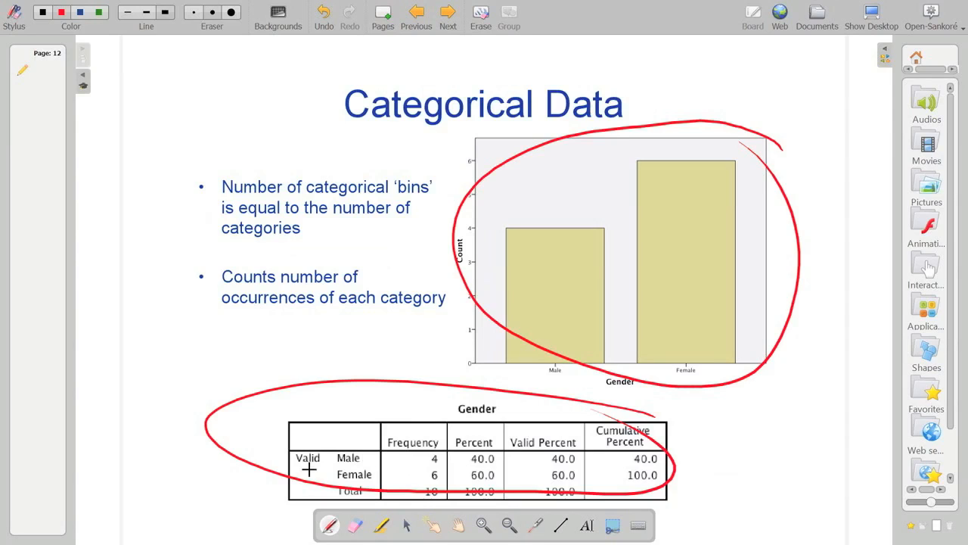
mouse_move(454, 469)
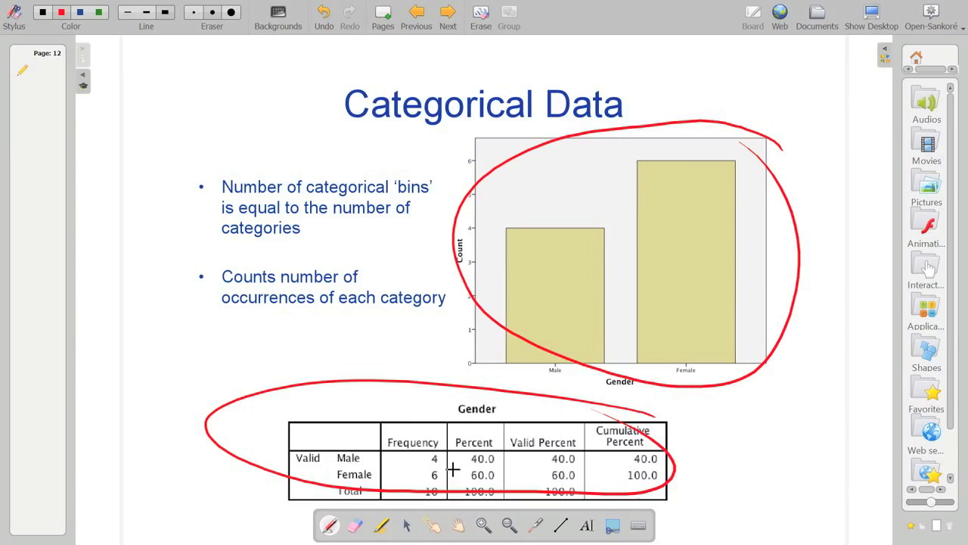
left_click_drag(325, 454, 454, 469)
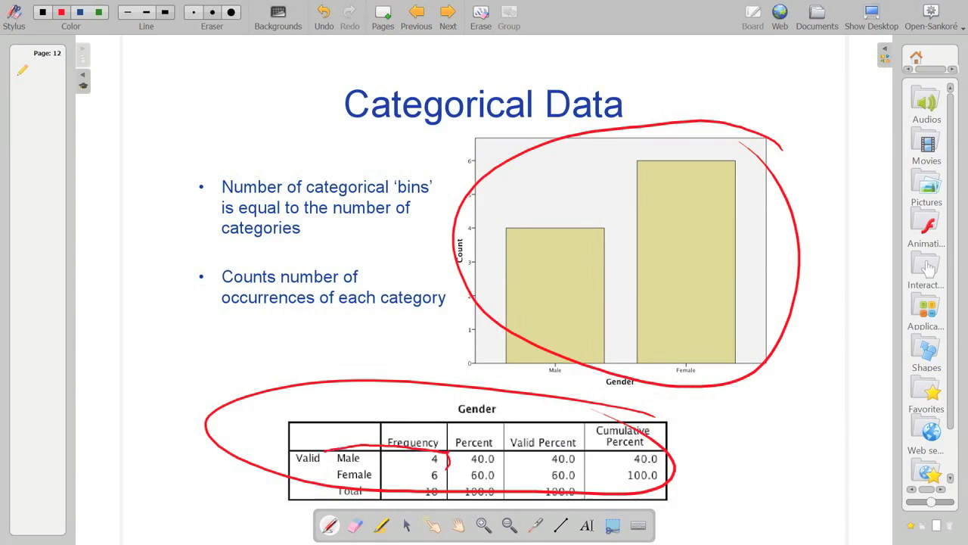
left_click_drag(318, 456, 454, 466)
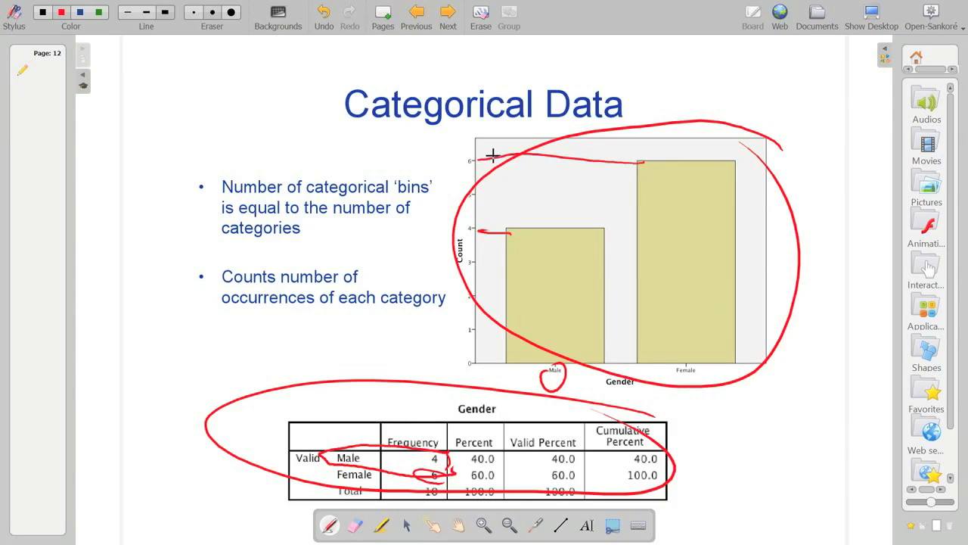
left_click(481, 15)
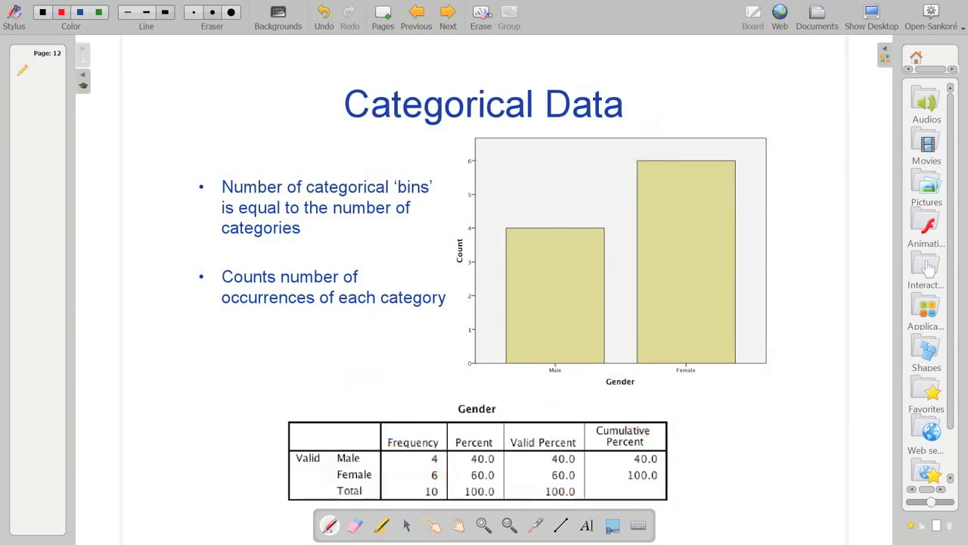
mouse_move(481, 14)
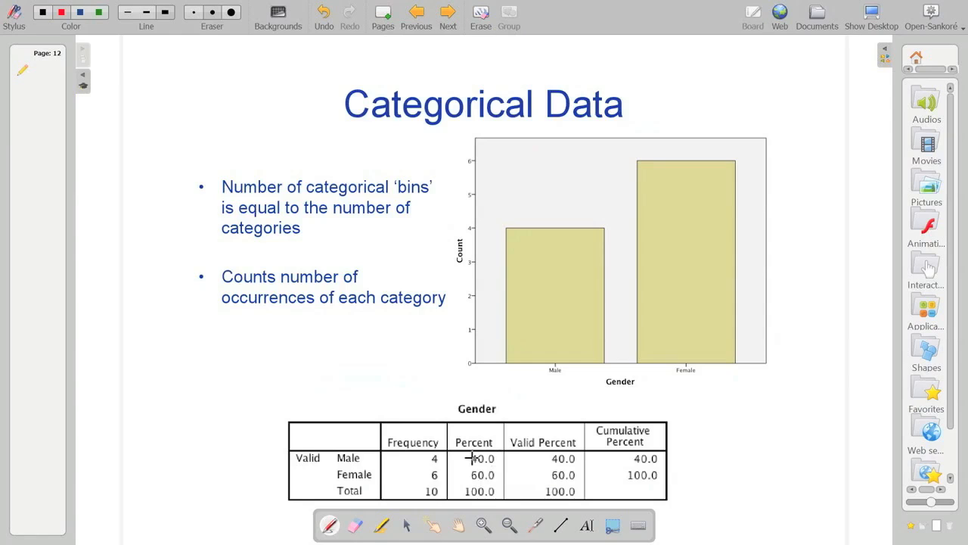
mouse_move(439, 431)
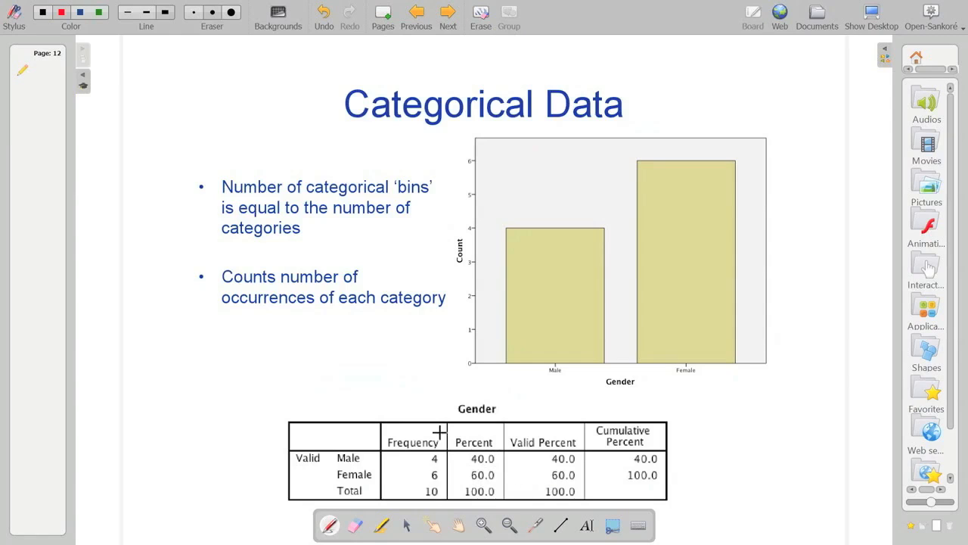
Circle the 40.0 and 60.0 Percent values for Male and Female in the Gender table
left_click_drag(462, 468, 500, 458)
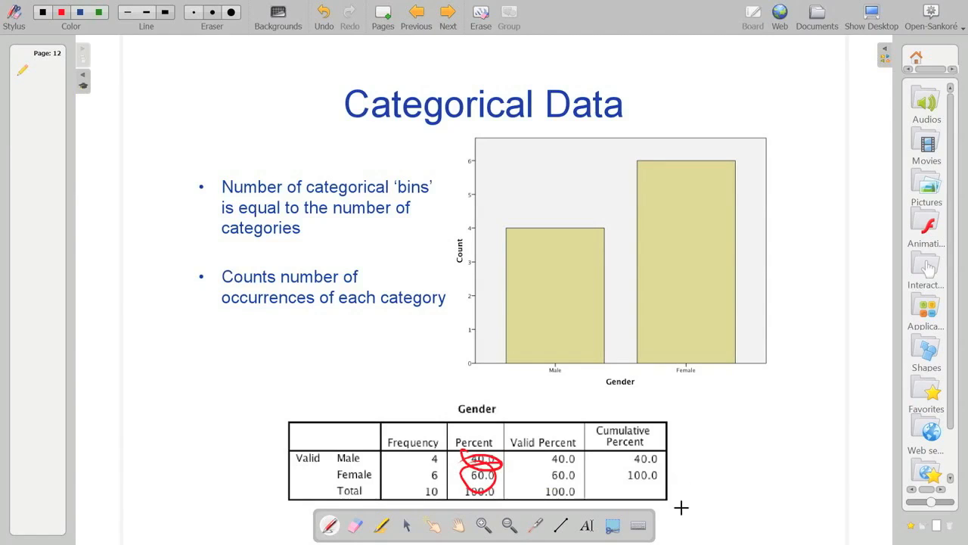
mouse_move(690, 473)
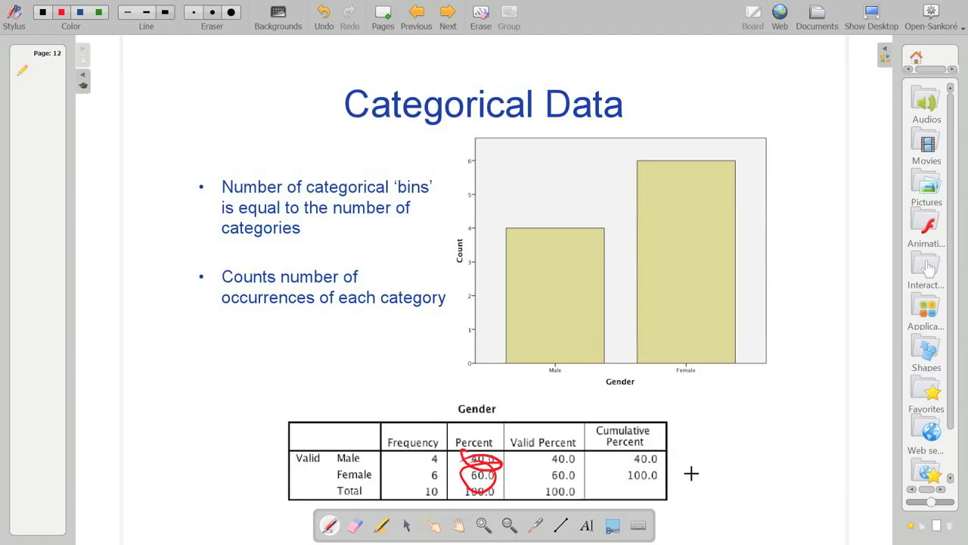
mouse_move(625, 461)
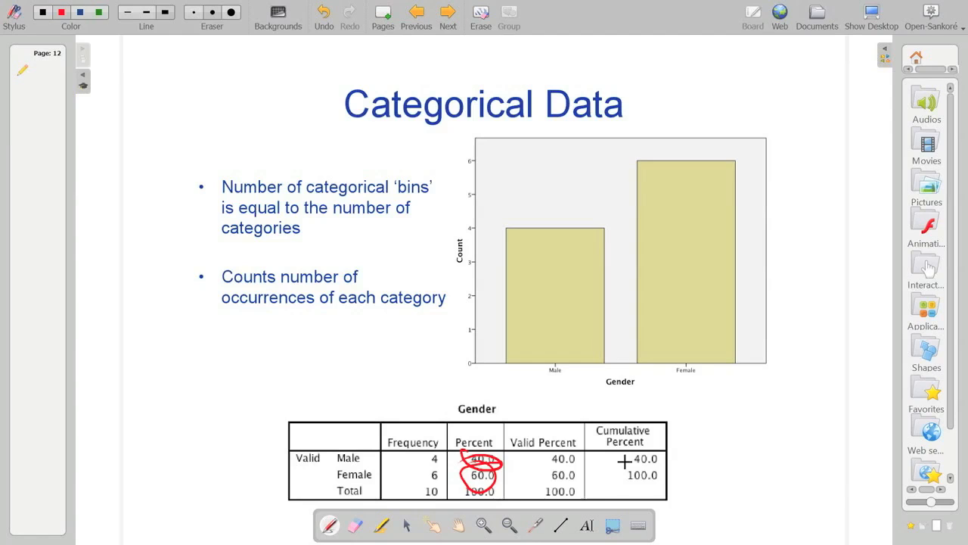
Advance to the Frequency Table slide, then bring the SPSS Sample_of_Population dataset back in front
left_click(448, 14)
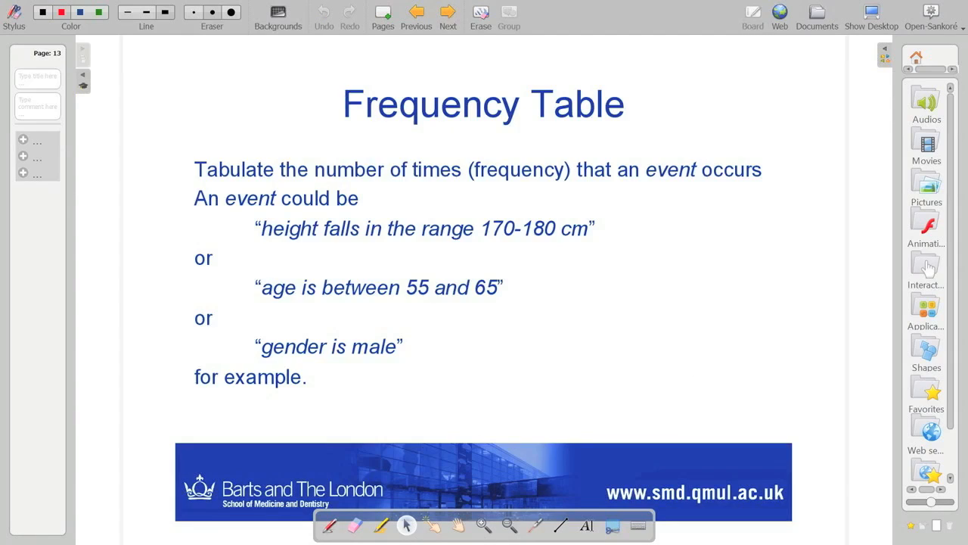
mouse_move(448, 14)
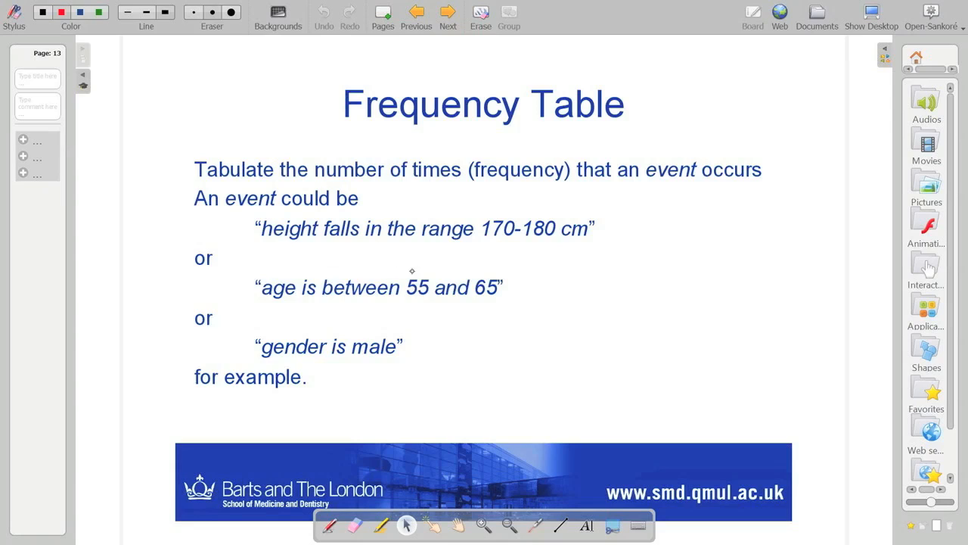
mouse_move(175, 201)
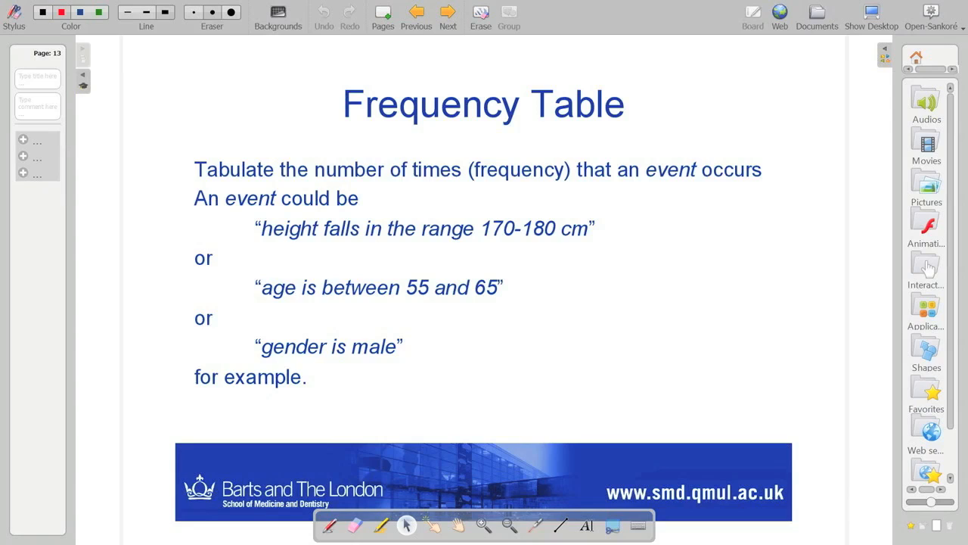
left_click(448, 12)
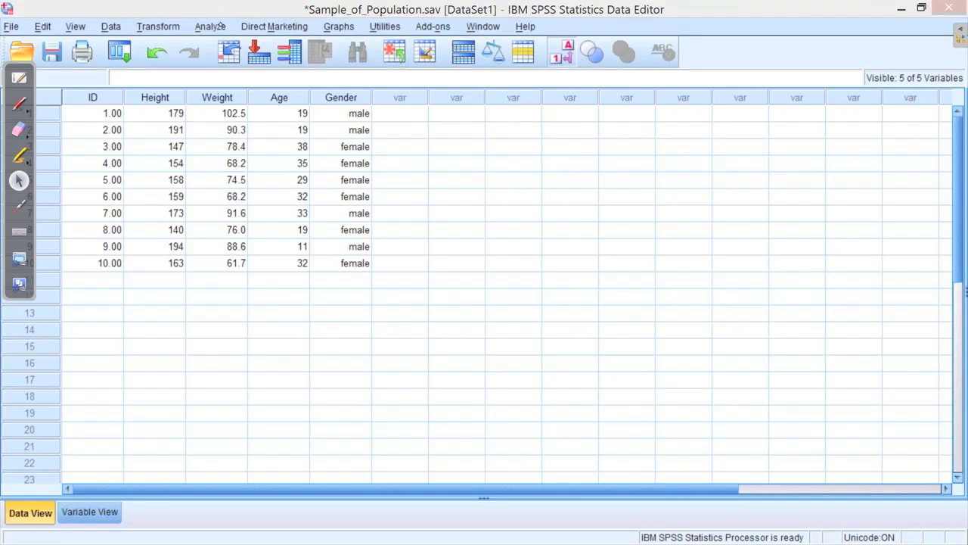
Run Frequencies on Gender from Analyze > Descriptive Statistics with a histogram chart requested
left_click(210, 26)
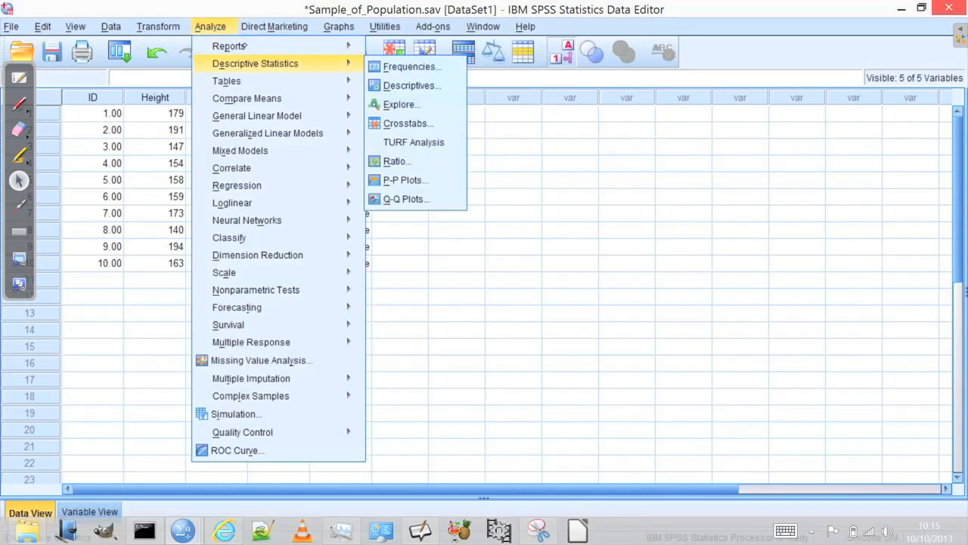
left_click(411, 66)
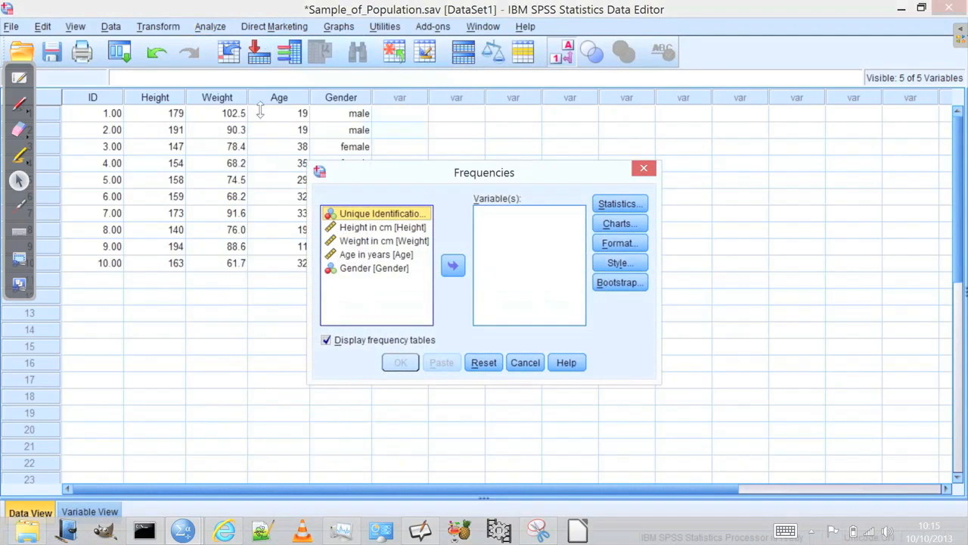
left_click(376, 268)
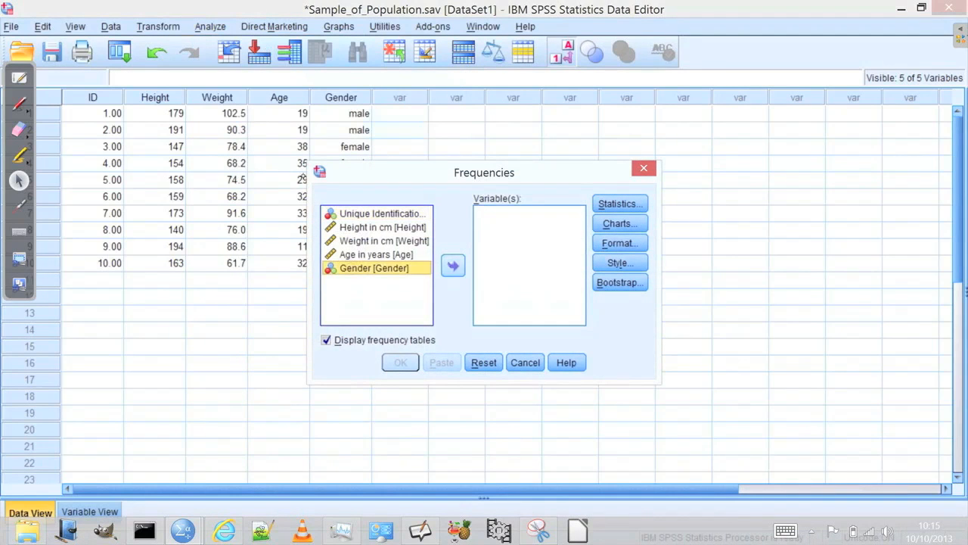
left_click(452, 264)
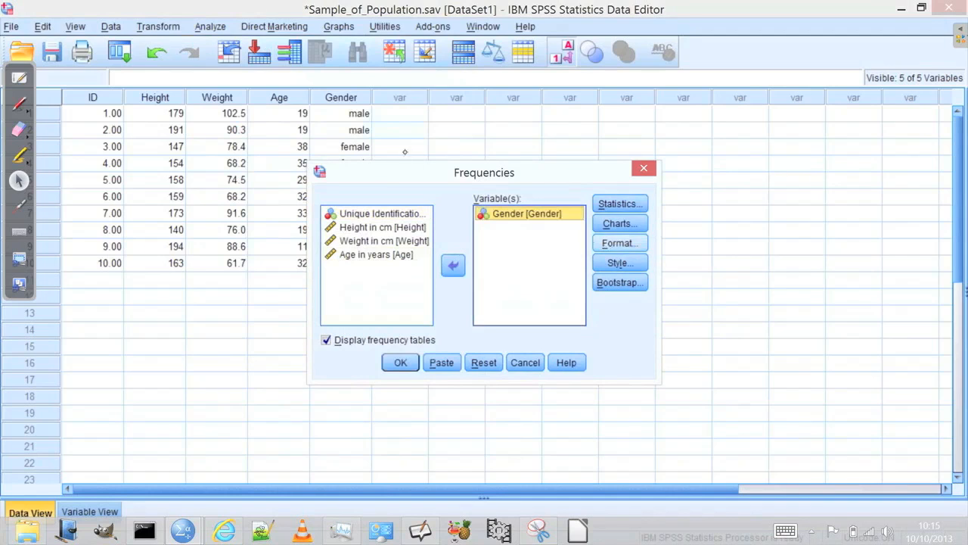
left_click(619, 223)
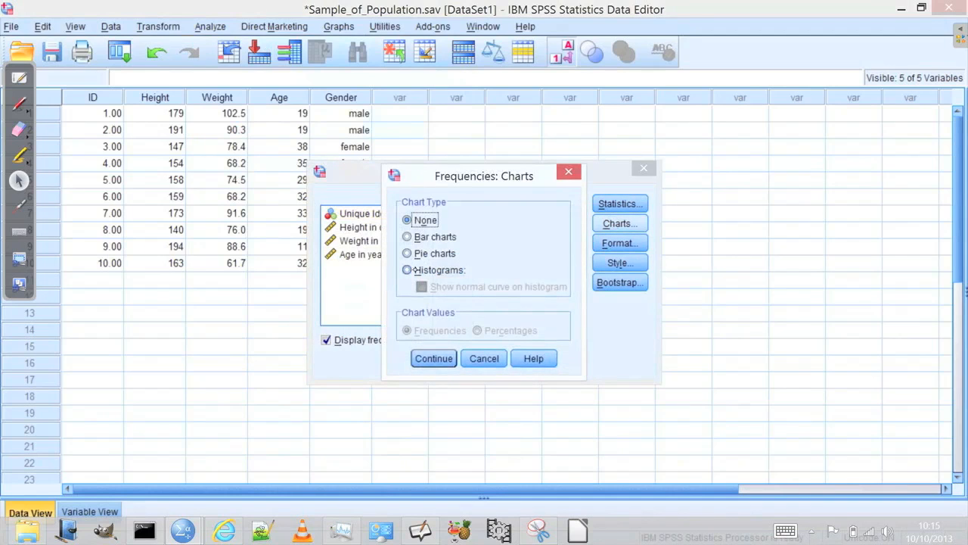
left_click(408, 269)
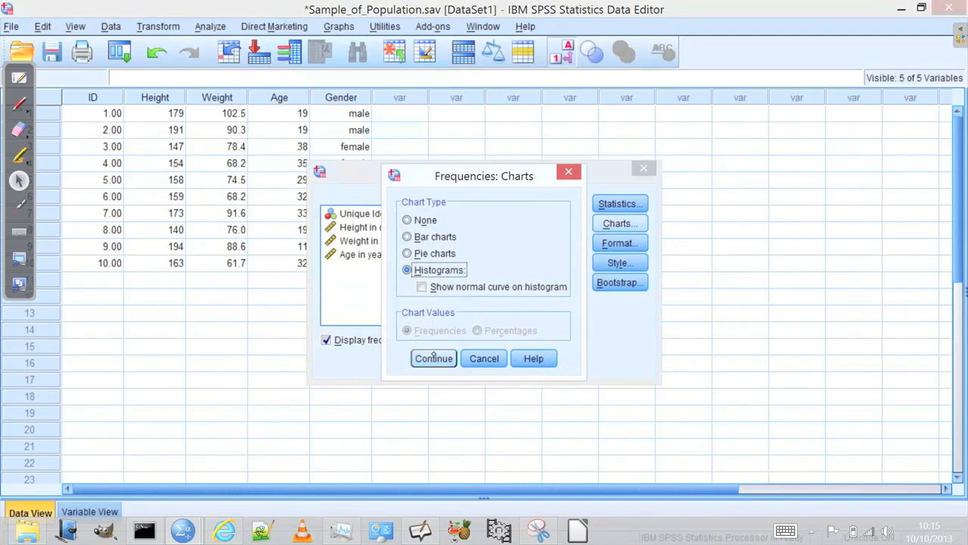
left_click(433, 357)
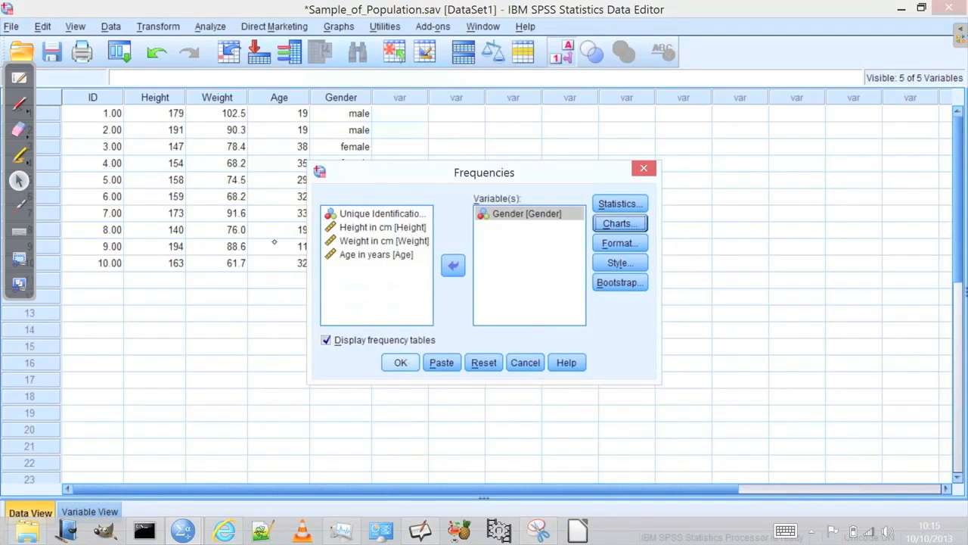
left_click(399, 363)
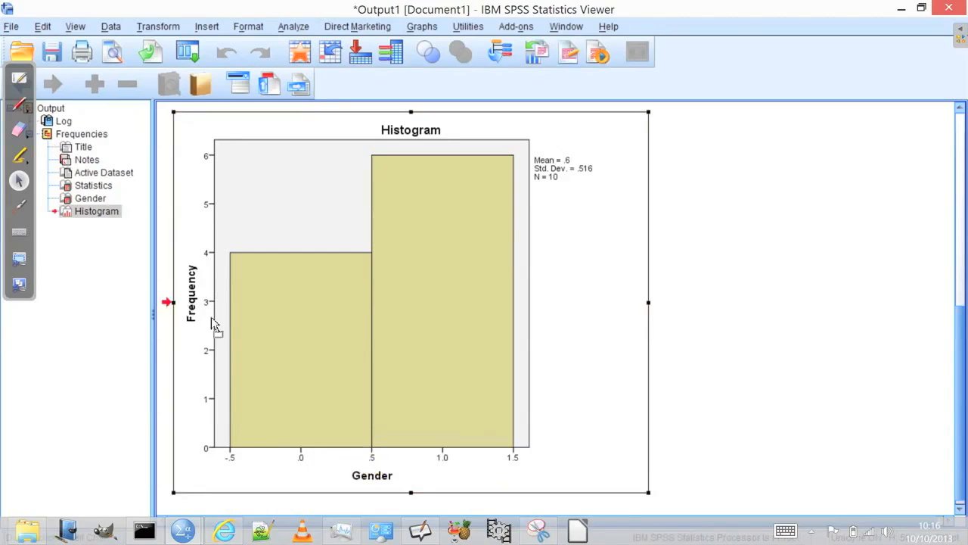
Select the Gender histogram in the output and bring up the Graphs menu
left_click(298, 293)
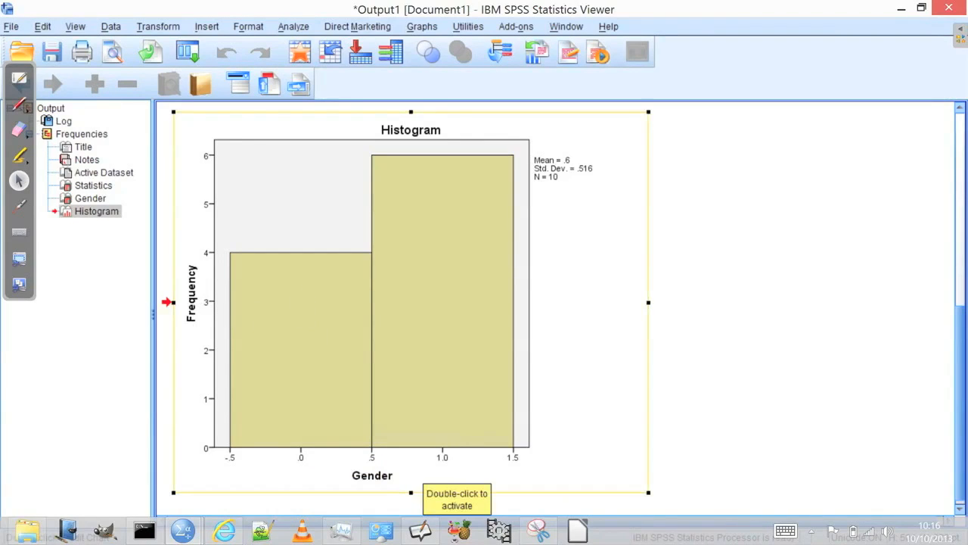
left_click(422, 27)
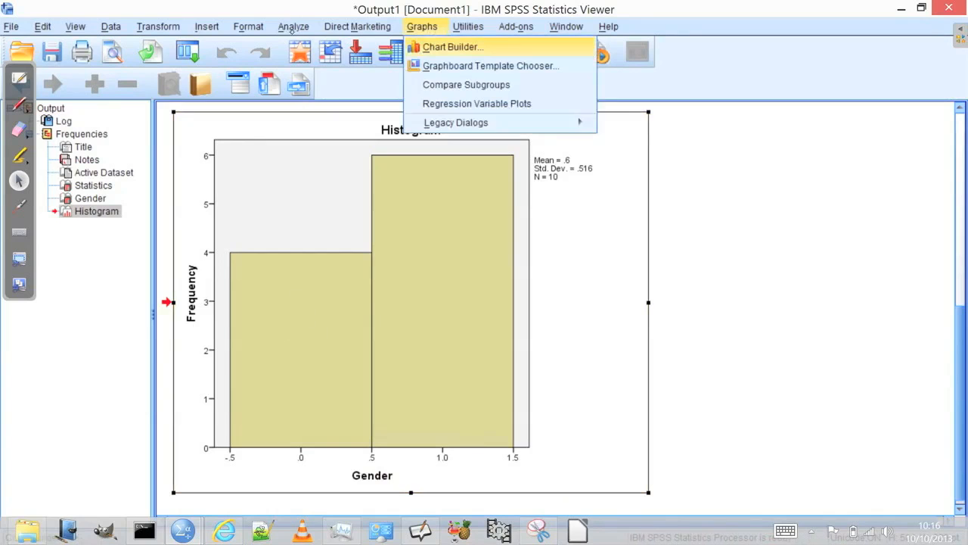
Build a Bar chart of Count by Gender in Chart Builder and add it to the output
left_click(452, 45)
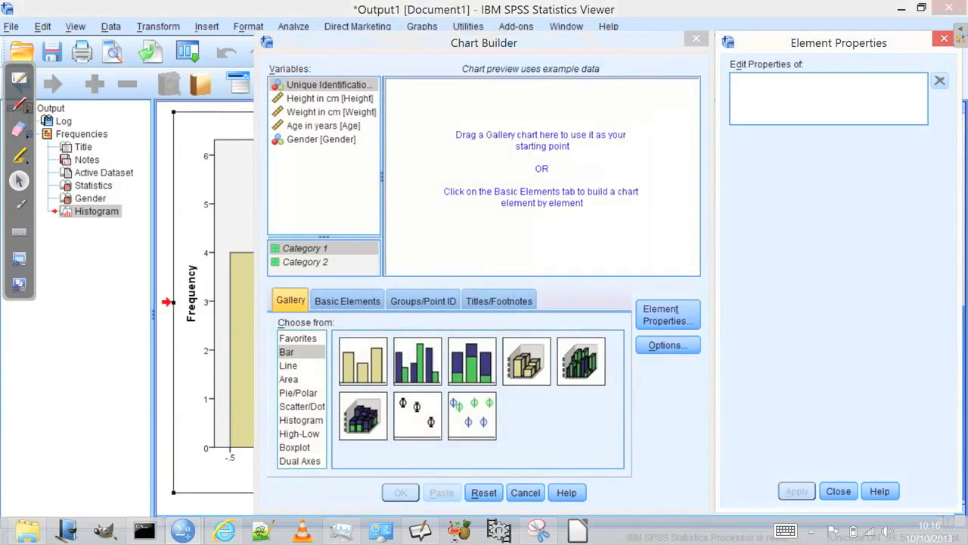
left_click(301, 421)
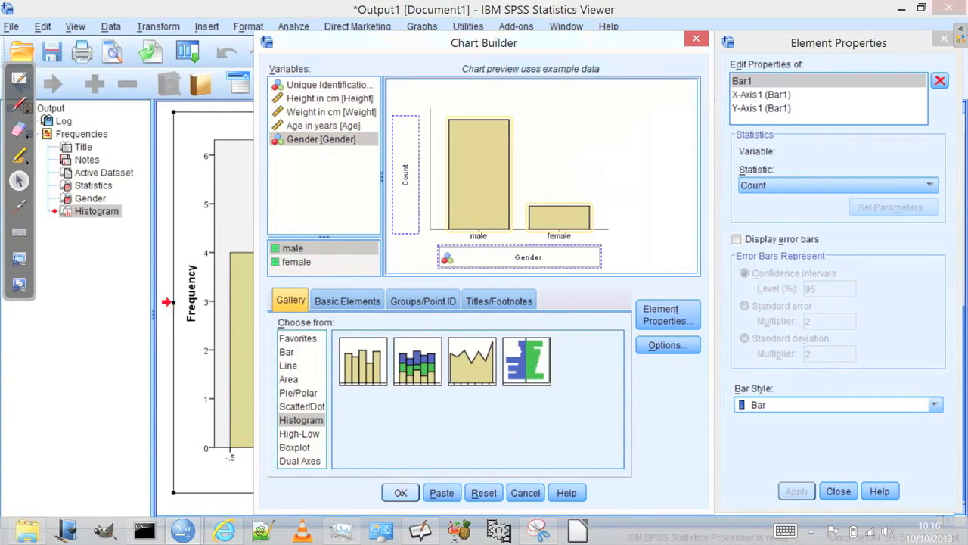
left_click(400, 493)
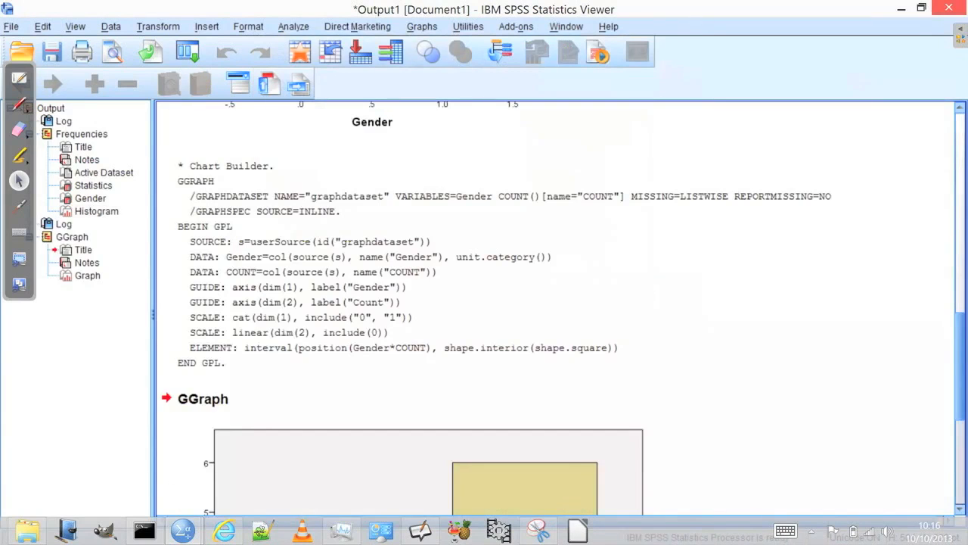
scroll("down", 3)
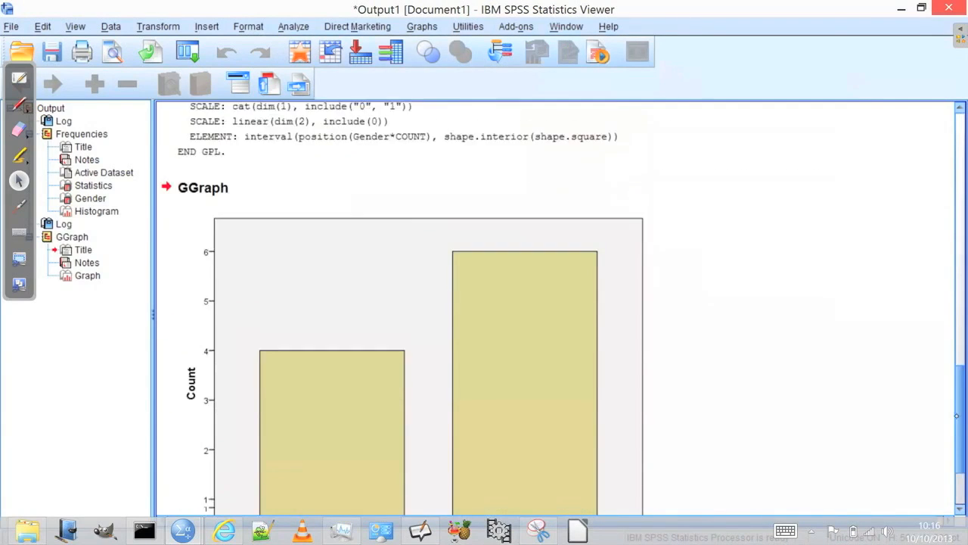
scroll("down", 3)
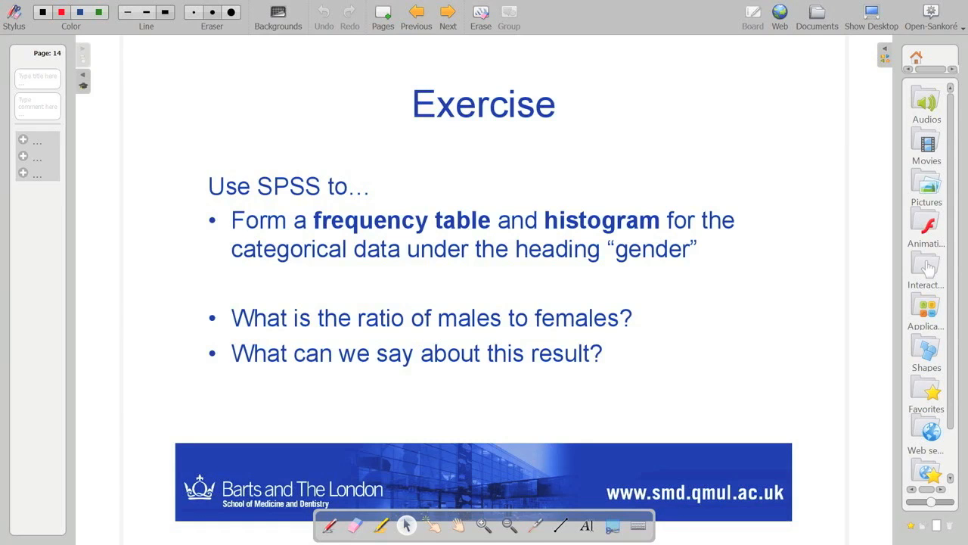
Advance to the Frequency Table (Height) slide listing counts per height interval
left_click(448, 13)
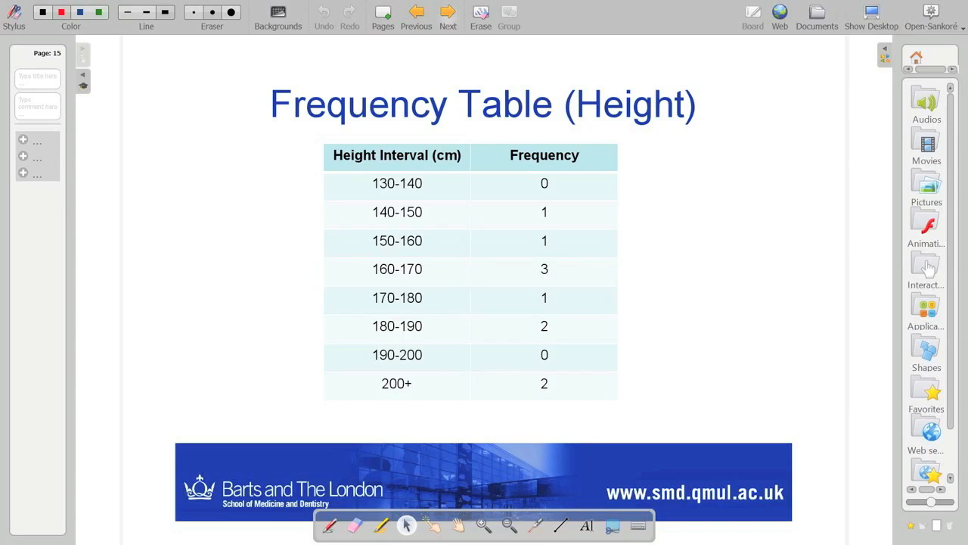
left_click(448, 14)
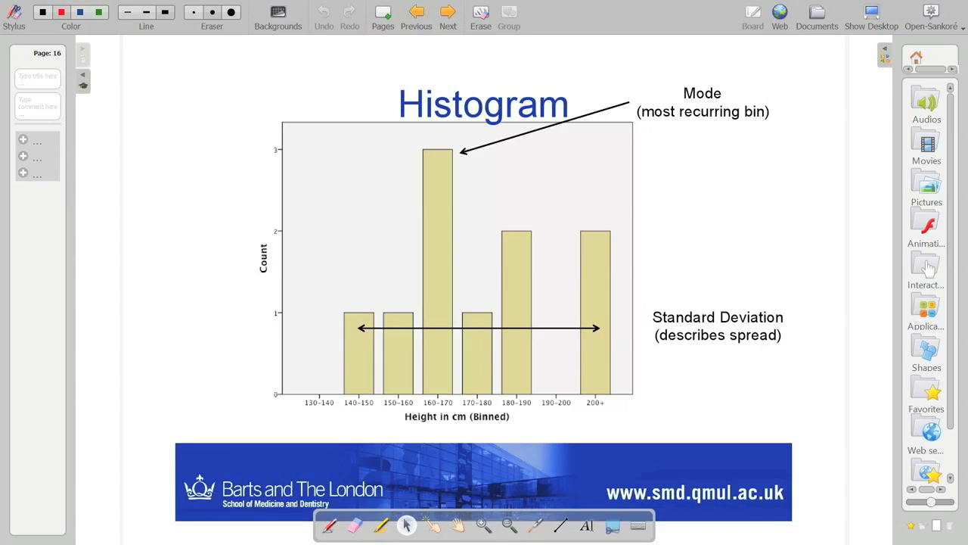
left_click(416, 13)
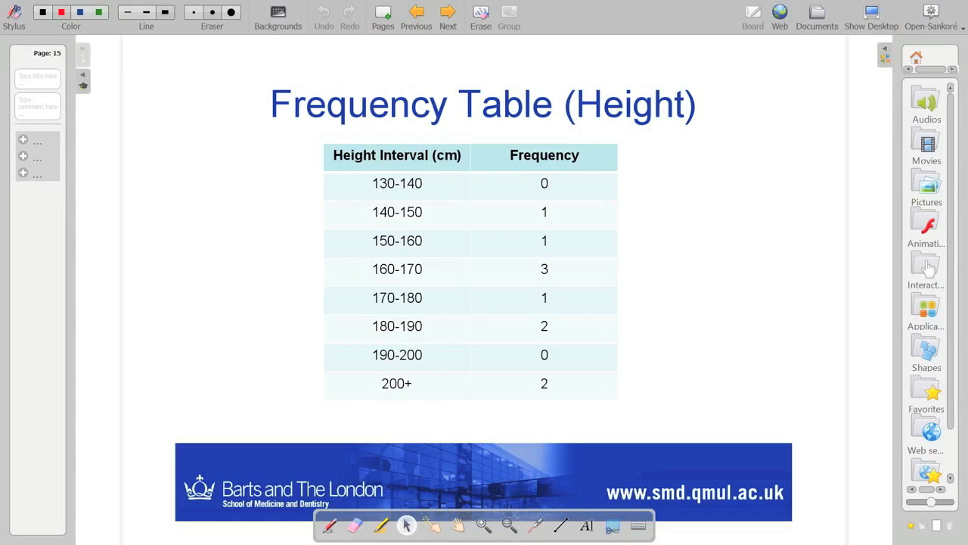
left_click(448, 13)
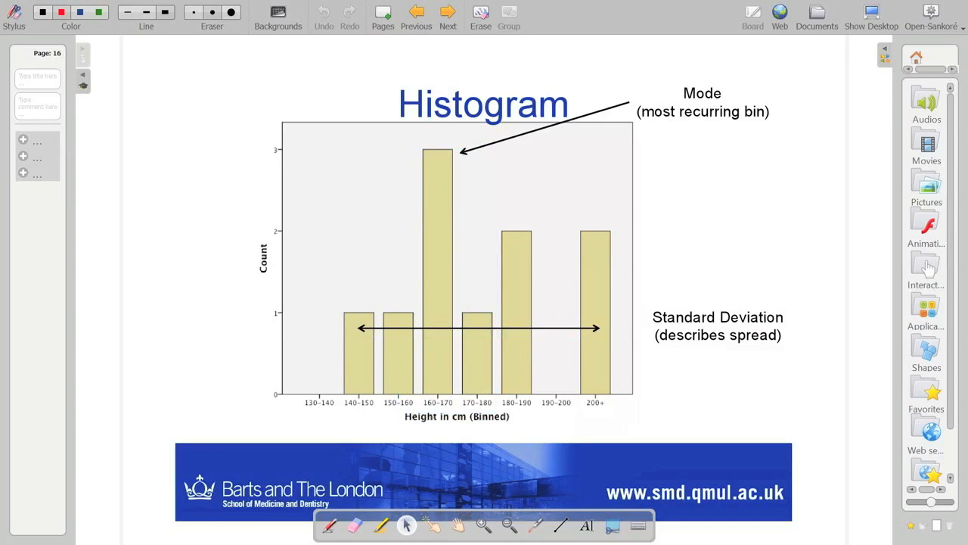
Go forward one page to the height Histogram slide (page 16)
left_click(448, 13)
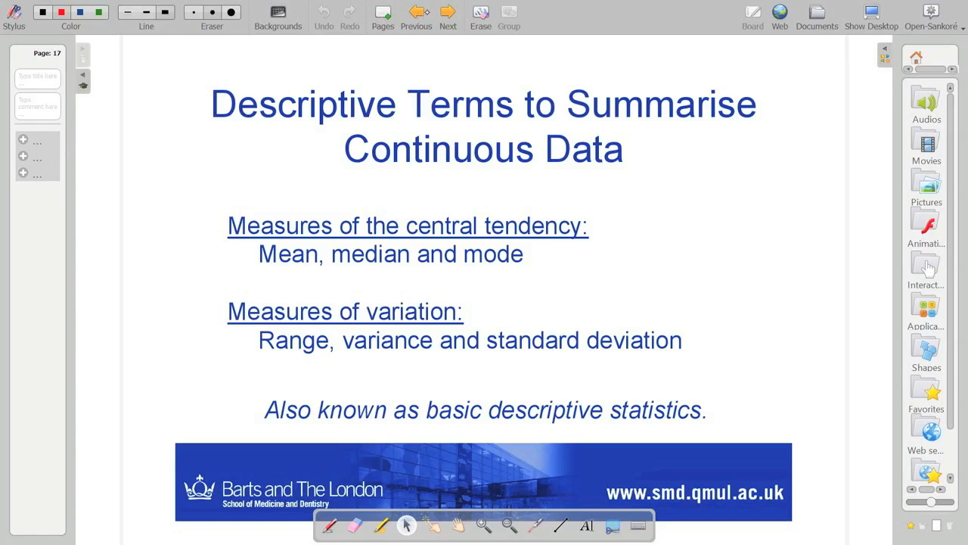
Go back one page to the Histogram slide with mode and standard deviation markings
left_click(415, 14)
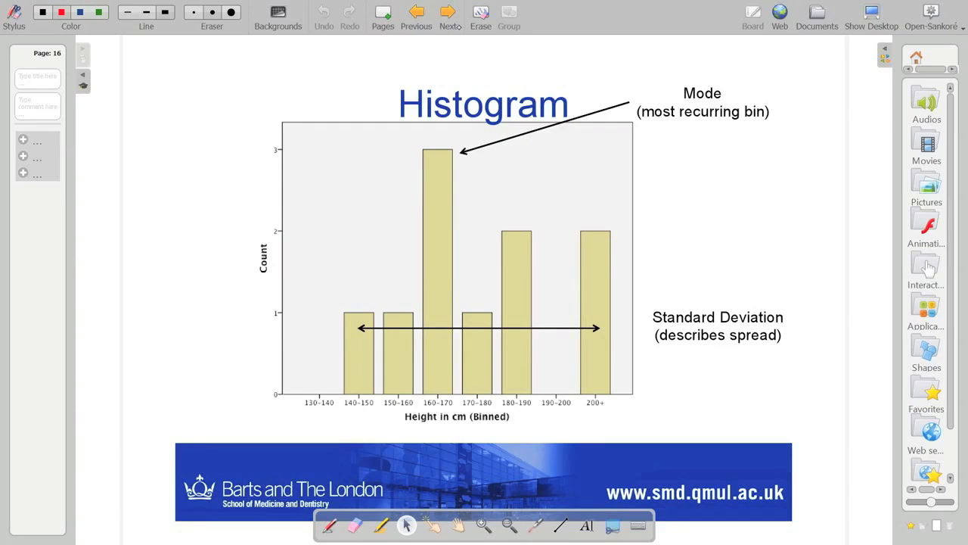
Advance through pages 17 and 18 (Exercise) onto the blank page 19
left_click(447, 14)
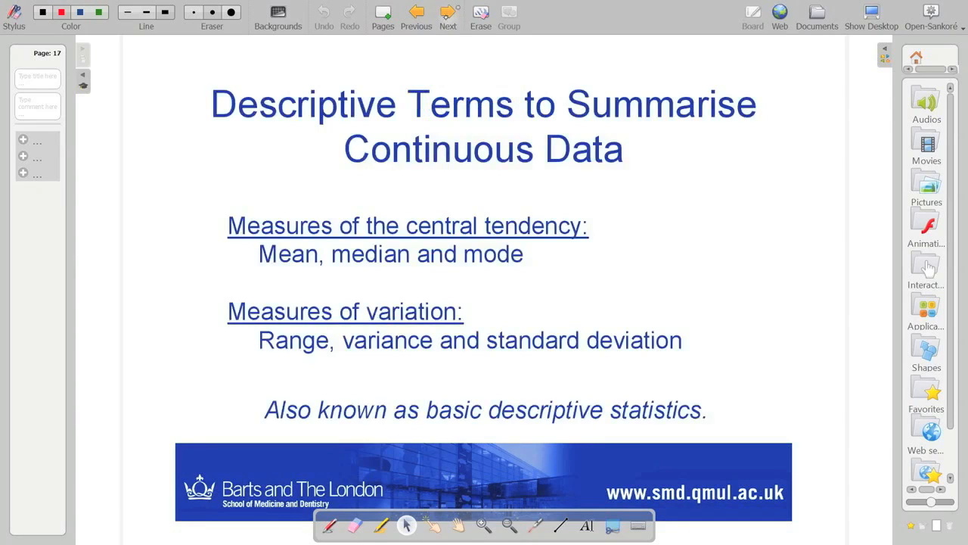
left_click(447, 14)
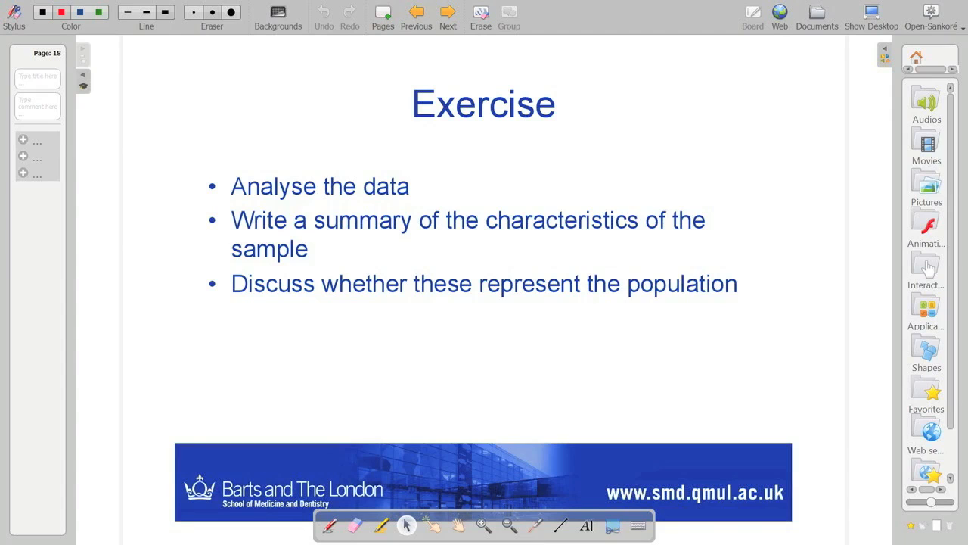
left_click(448, 12)
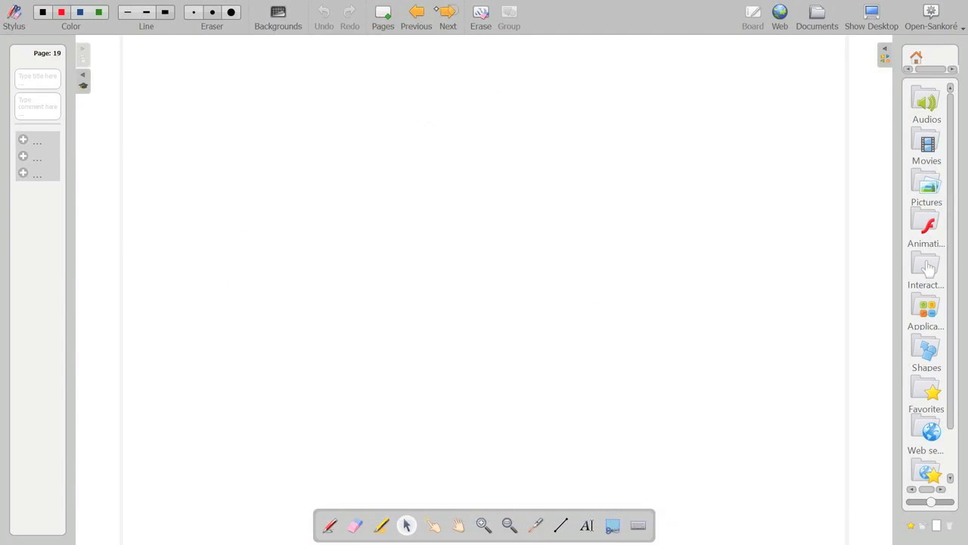